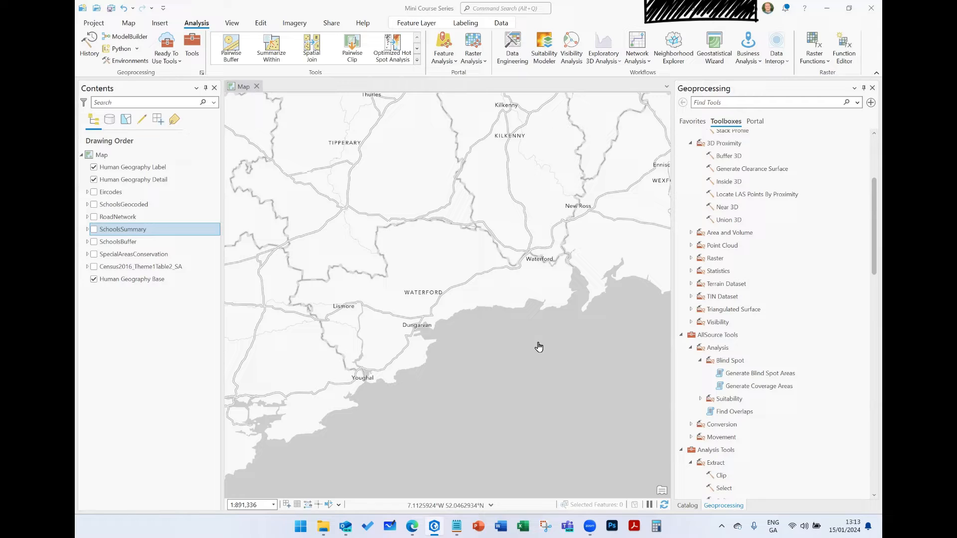
Step: Switch the right-hand pane from Geoprocessing to the project Catalog
left_click(685, 505)
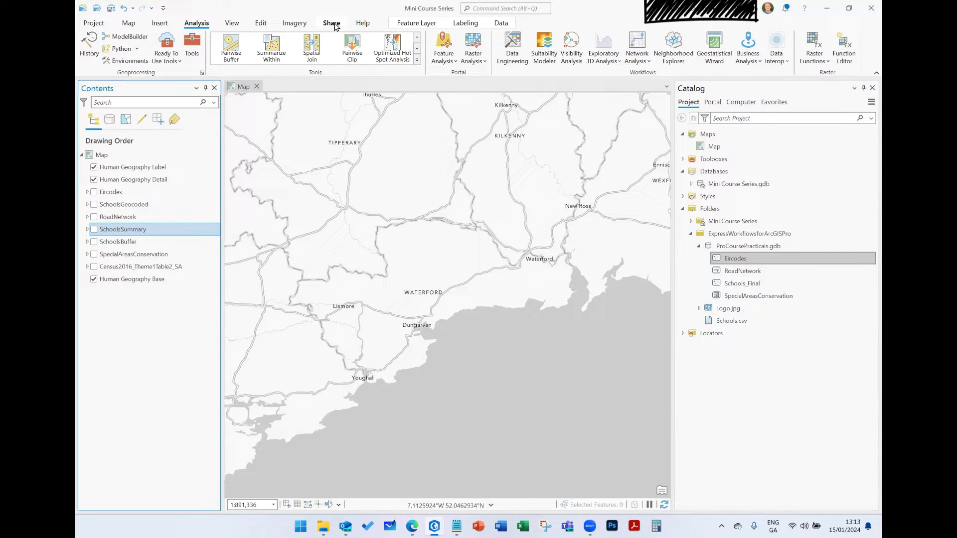
Step: Show the Share ribbon options and select the SchoolsGeocoded layer in Contents
left_click(331, 22)
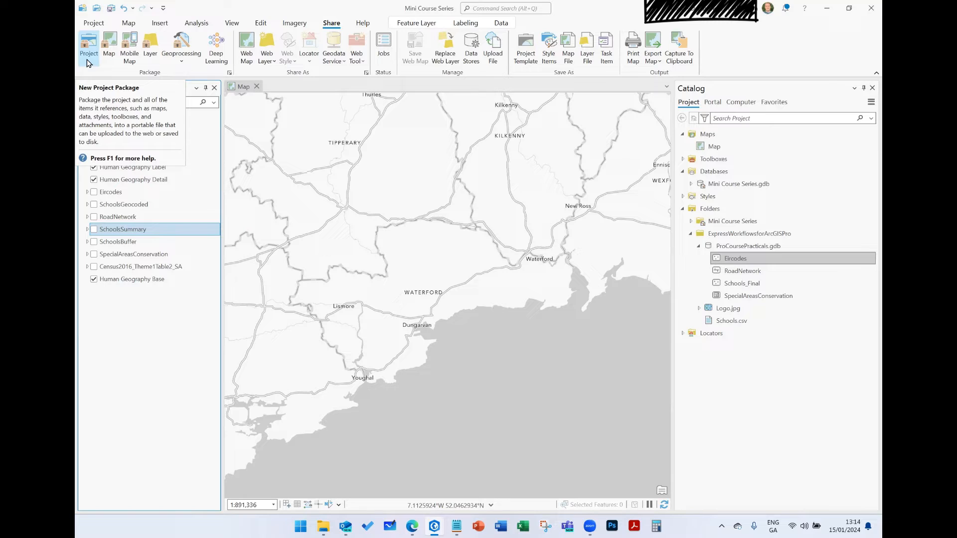
left_click(214, 88)
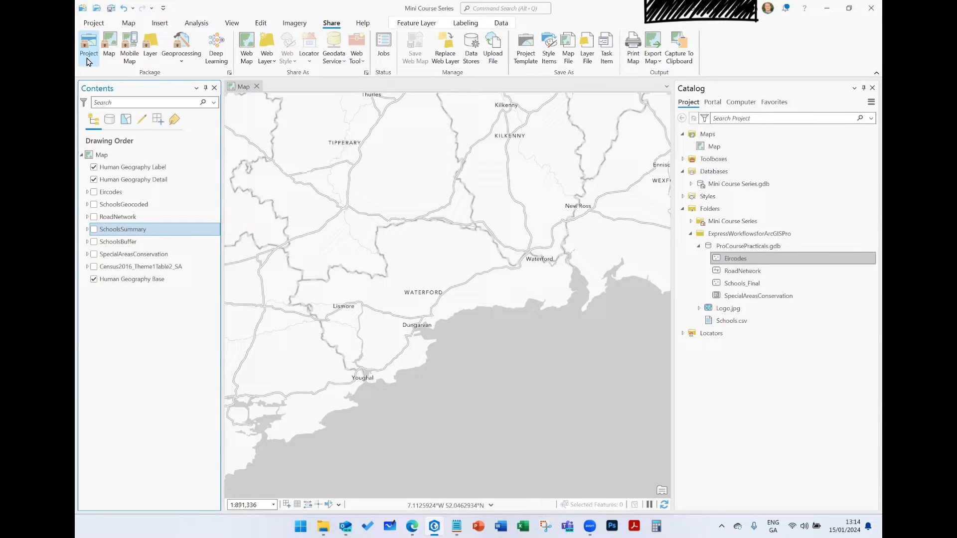
mouse_move(246, 48)
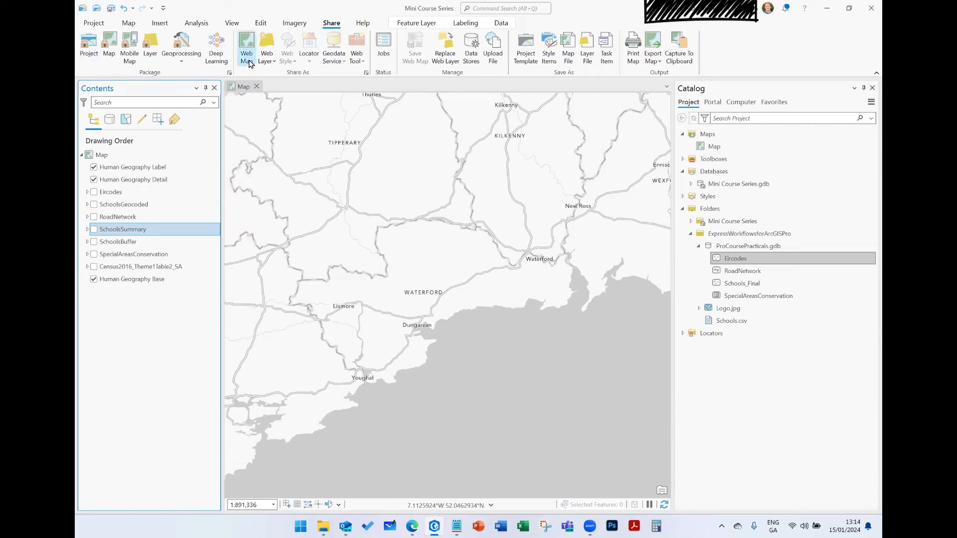
mouse_move(245, 46)
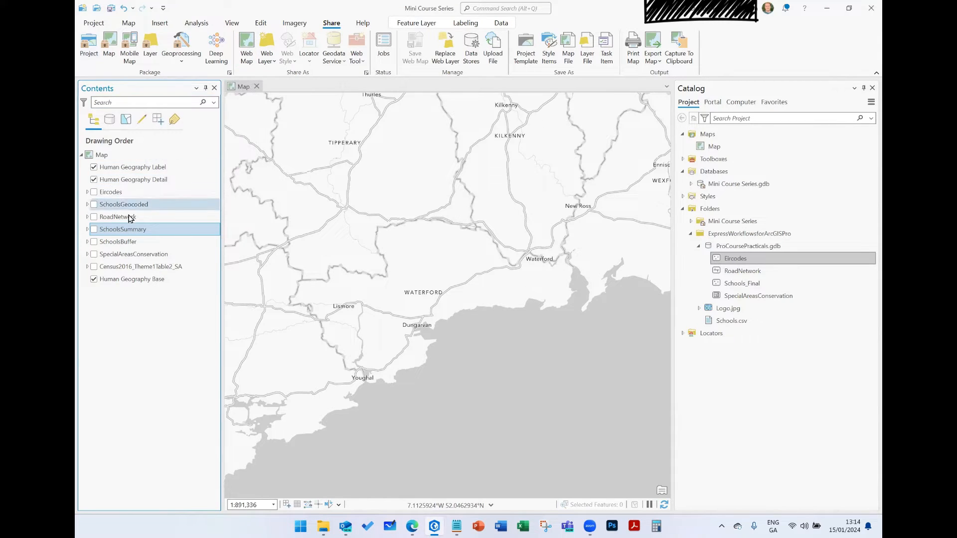
left_click(132, 279)
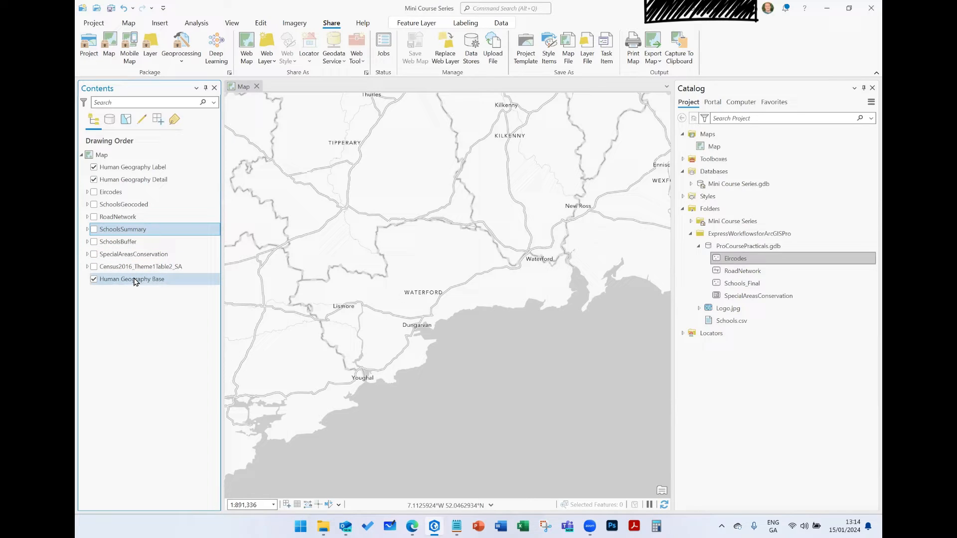
mouse_move(150, 285)
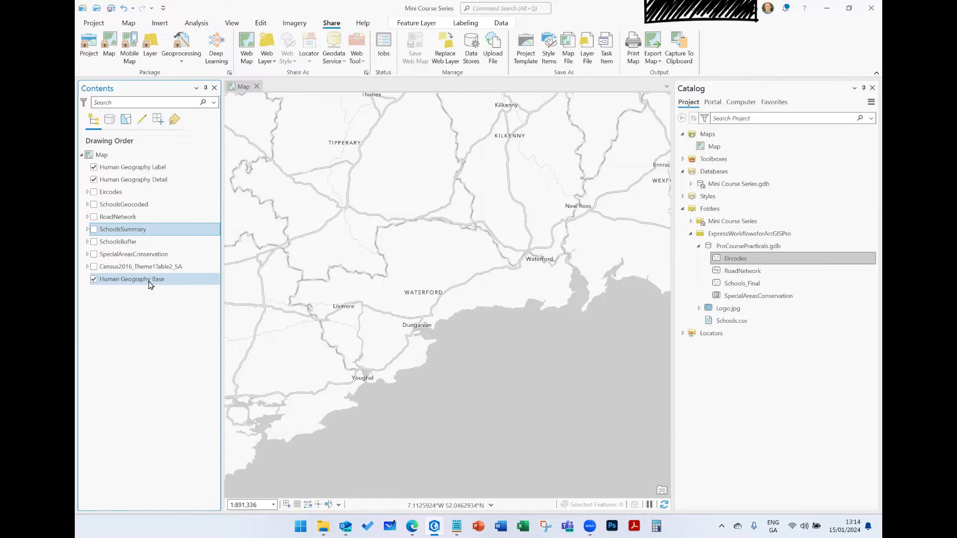
left_click(123, 241)
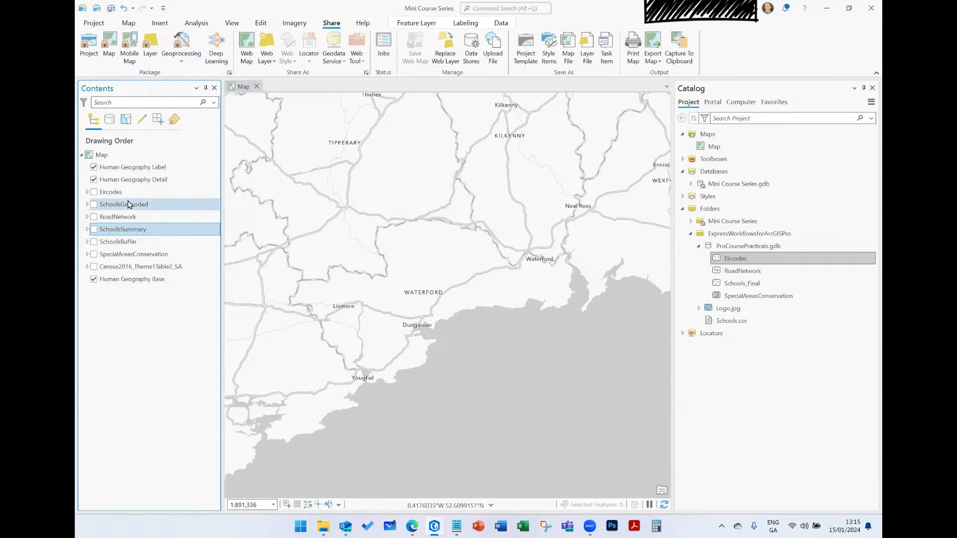
left_click(117, 217)
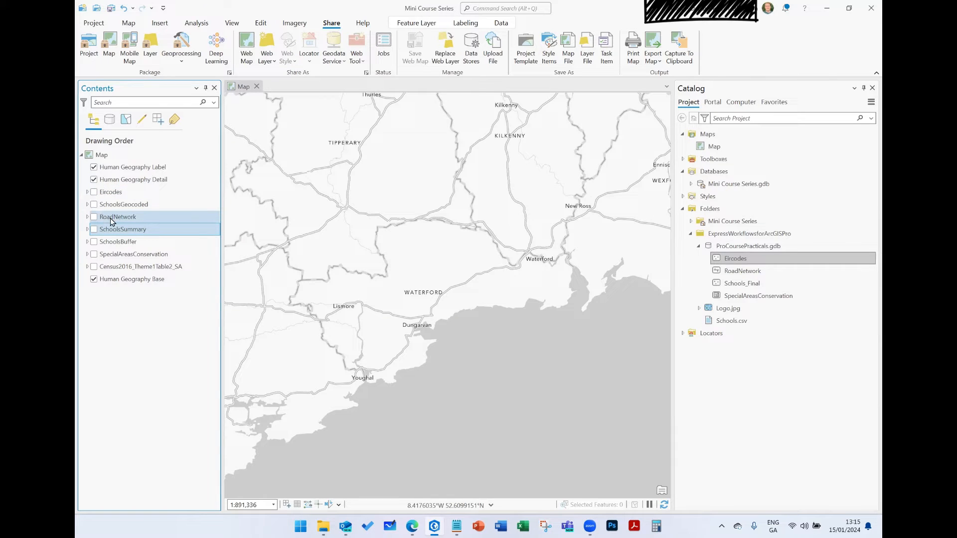
left_click(123, 204)
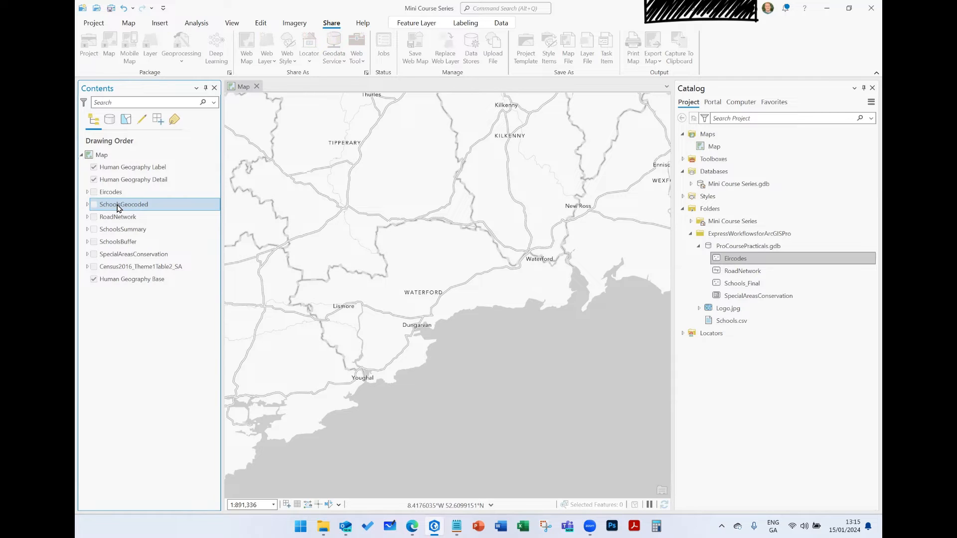
Step: Share SchoolsGeocoded as a web layer from its right-click Sharing menu
right_click(122, 204)
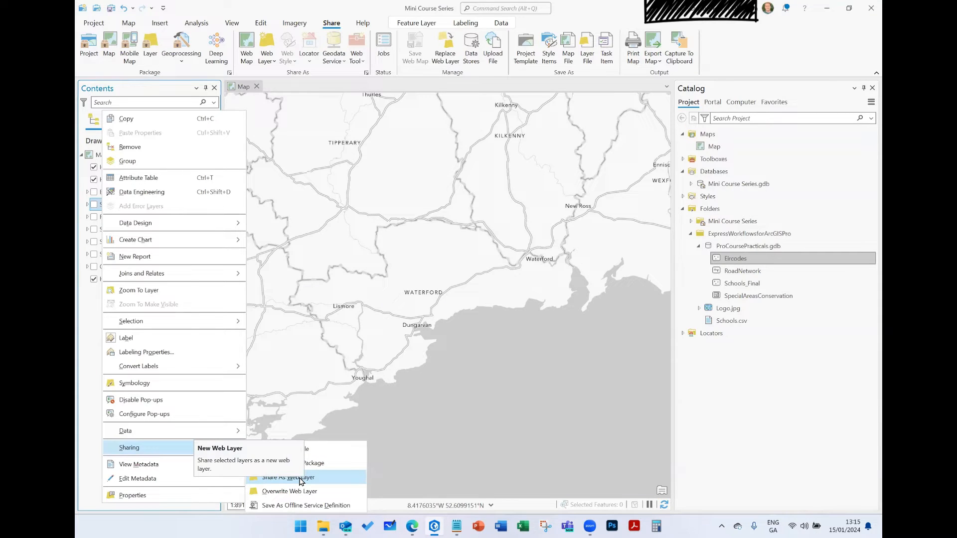
left_click(287, 478)
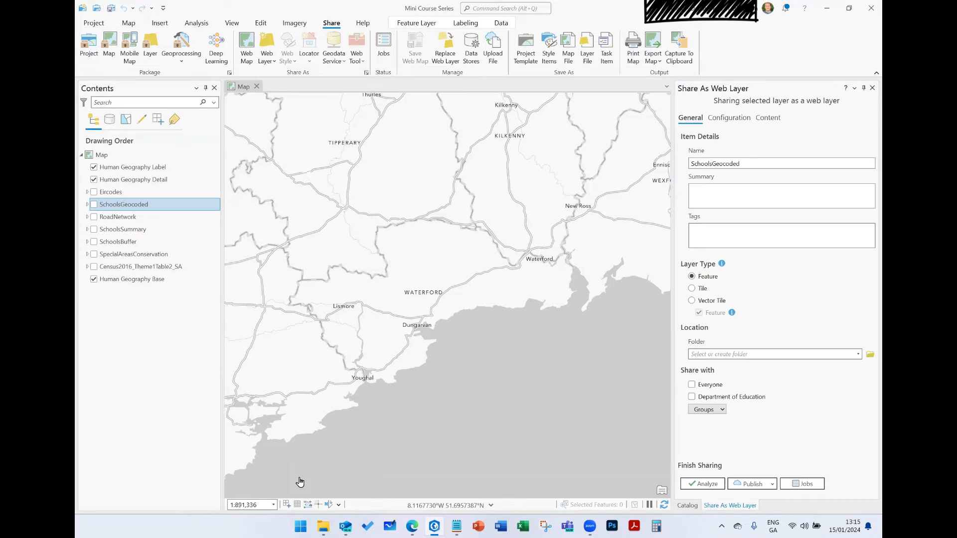
mouse_move(242, 491)
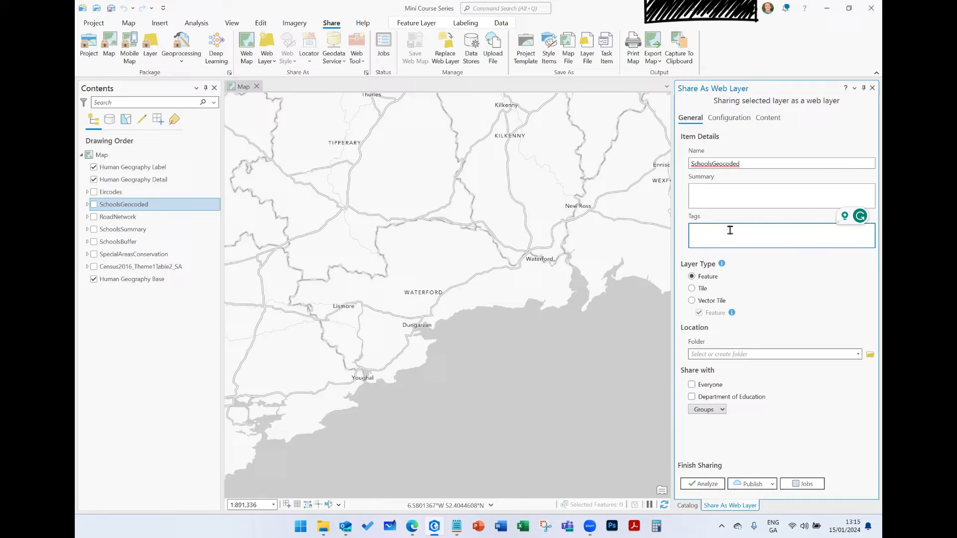
mouse_move(737, 281)
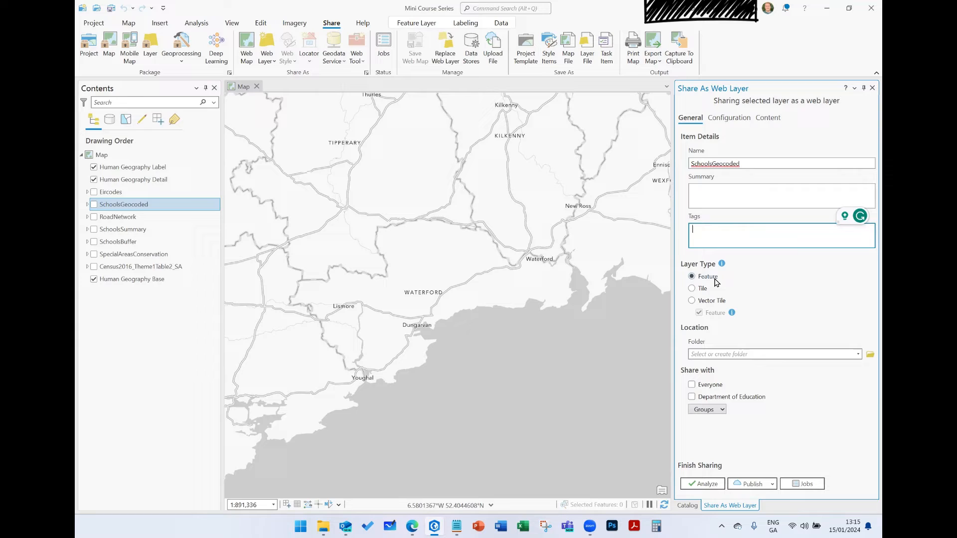
mouse_move(708, 276)
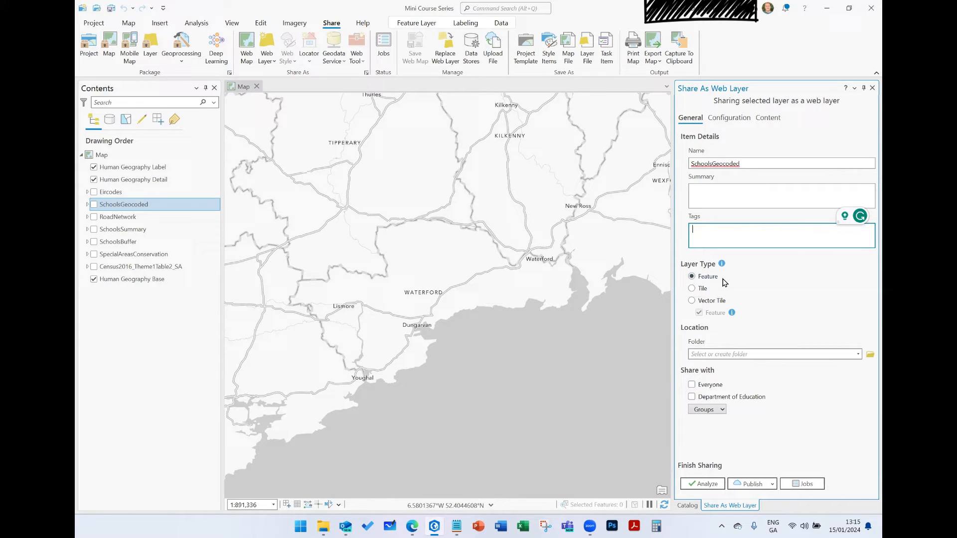
mouse_move(731, 303)
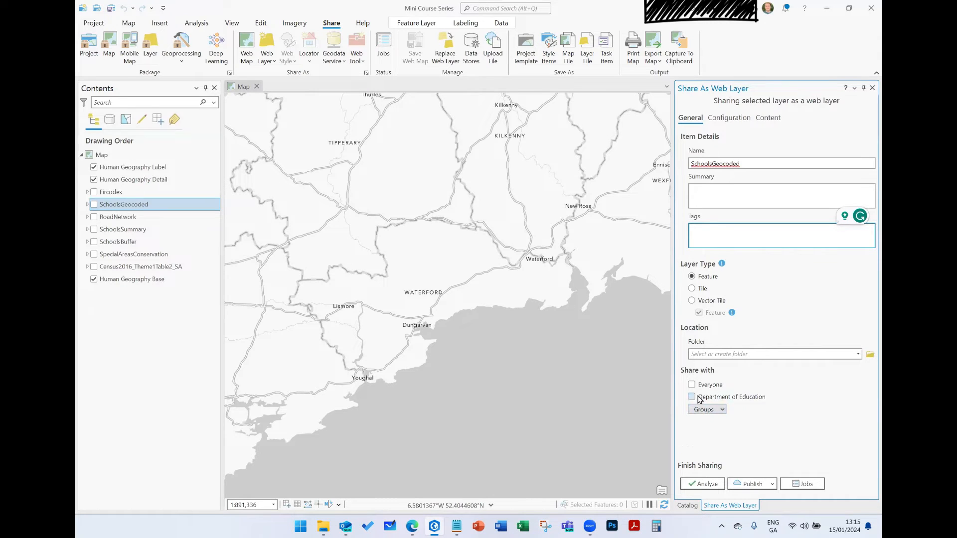
Step: Enter SchoolsGeocoded as the web layer's summary and tag
left_click(781, 236)
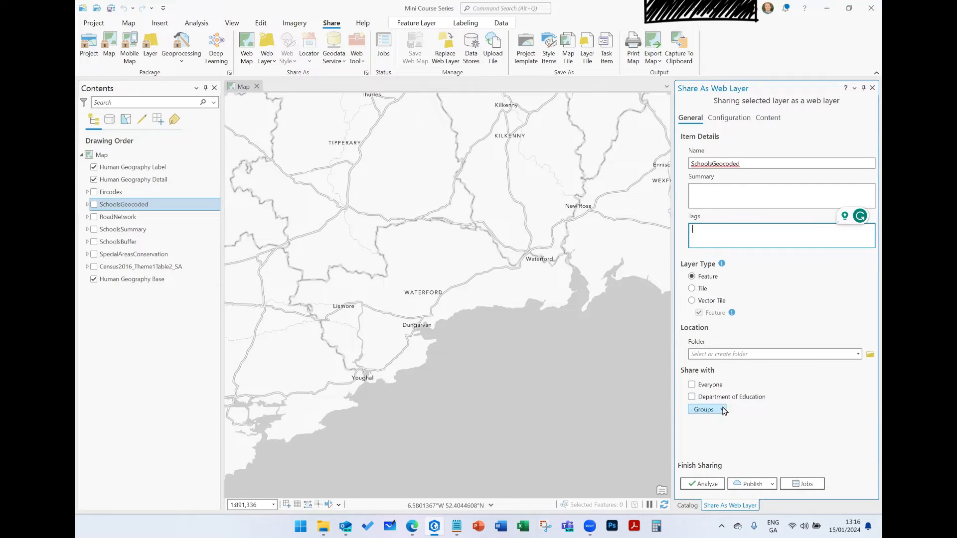
mouse_move(704, 410)
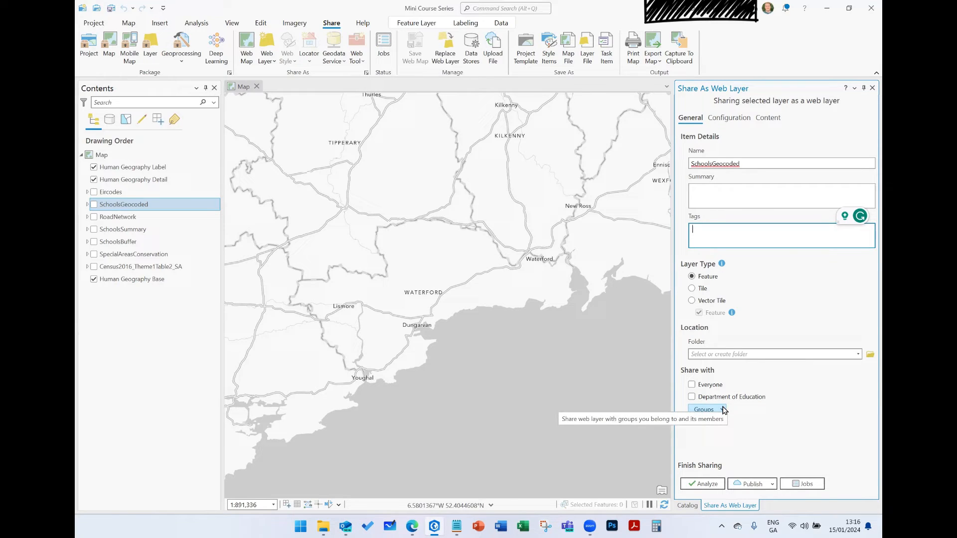
mouse_move(743, 160)
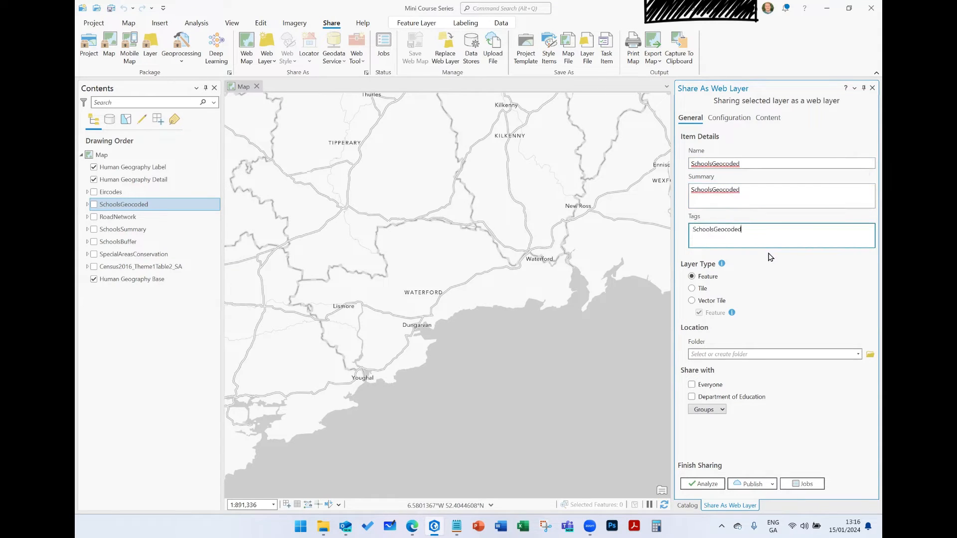
key("Return")
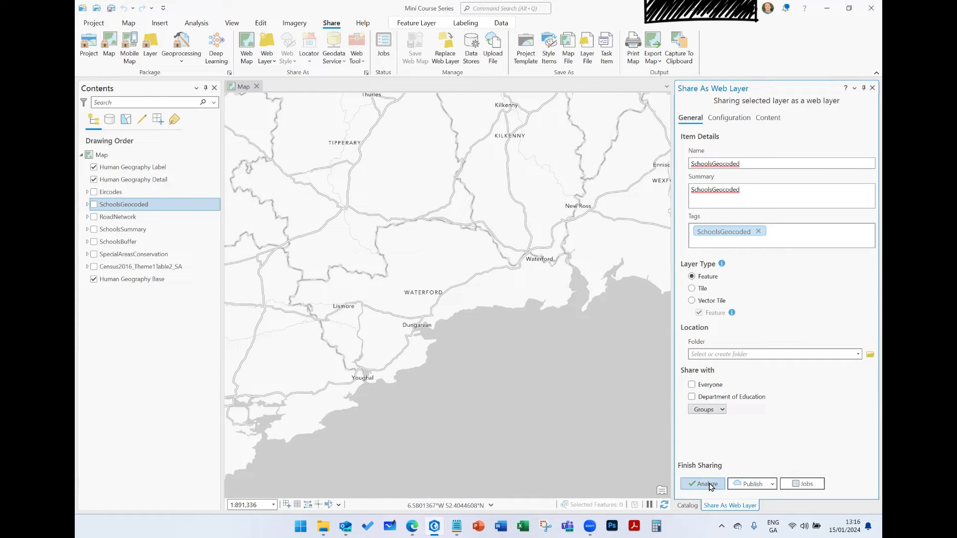
mouse_move(707, 484)
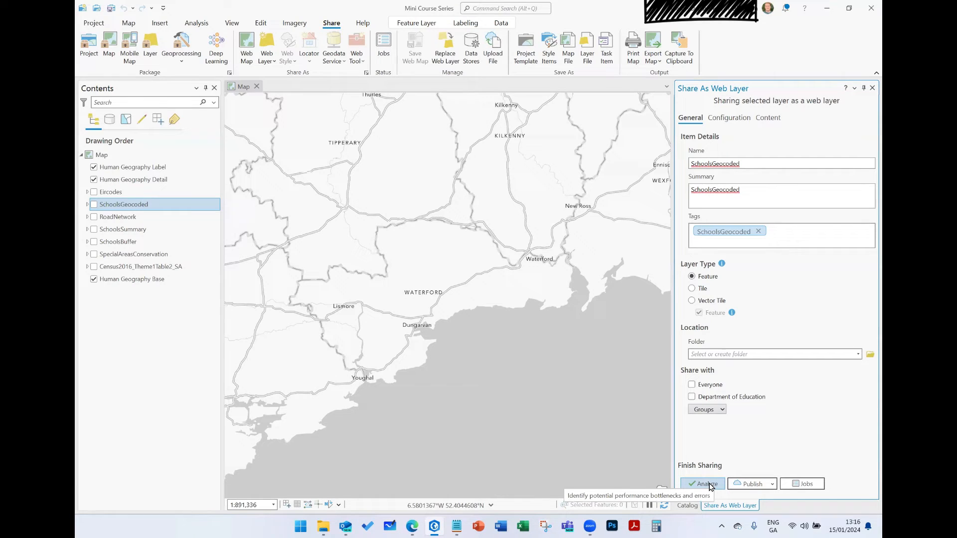
mouse_move(755, 154)
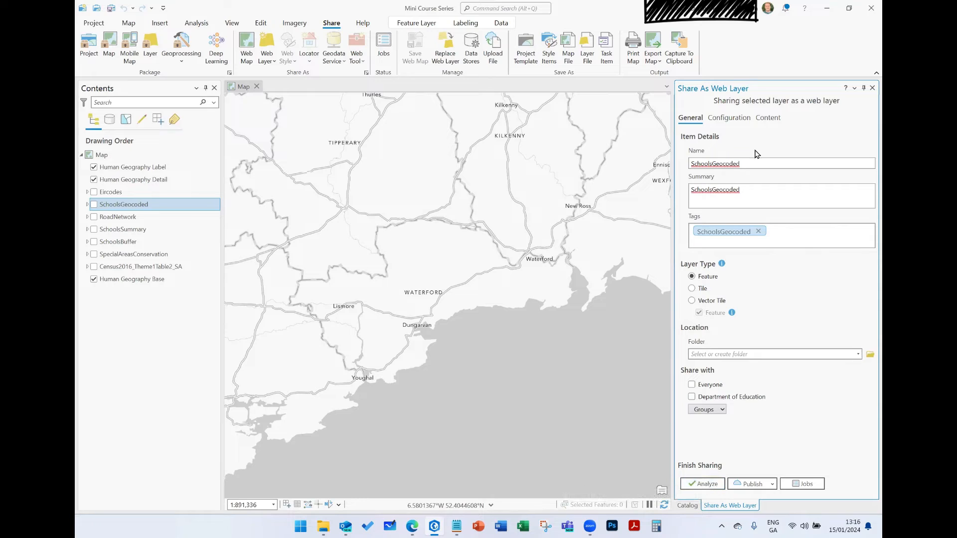
left_click(781, 195)
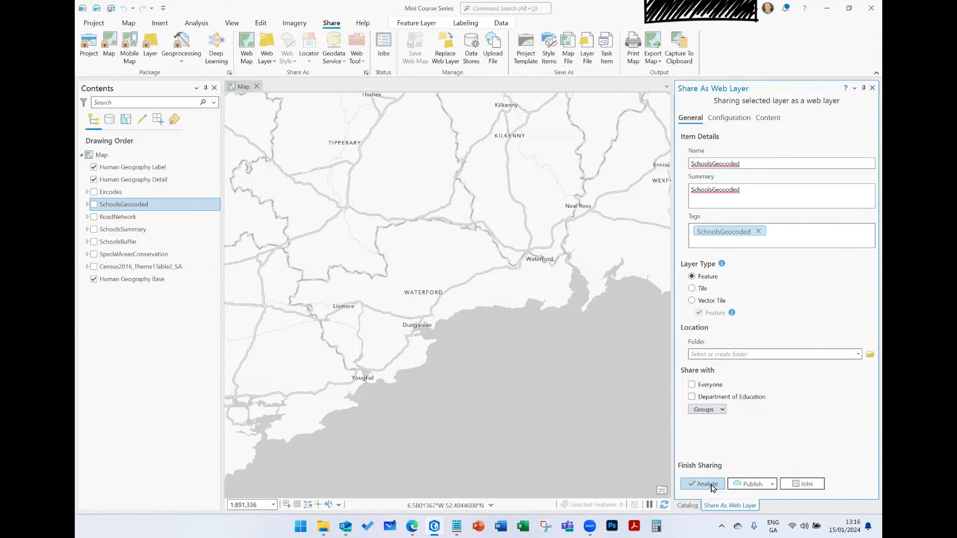
mouse_move(705, 483)
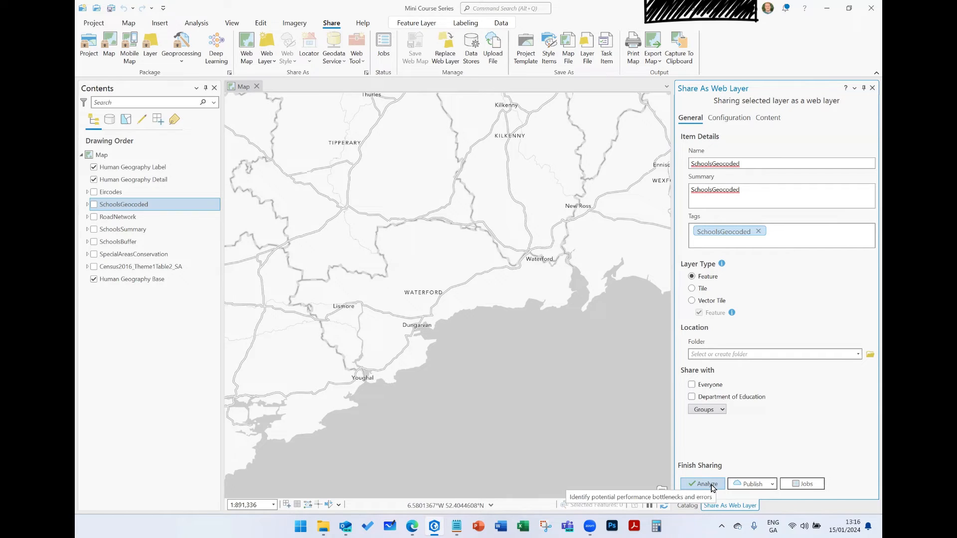
left_click(703, 484)
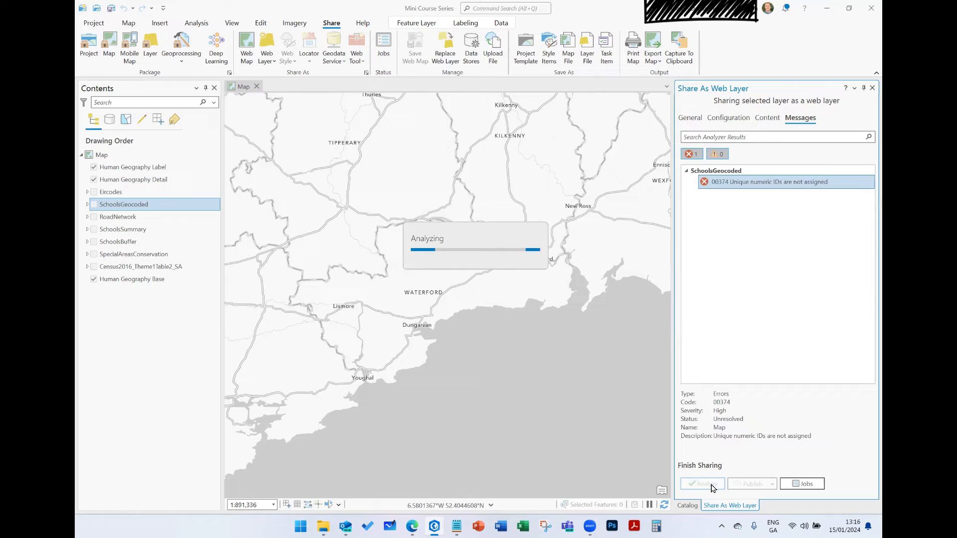
left_click(702, 484)
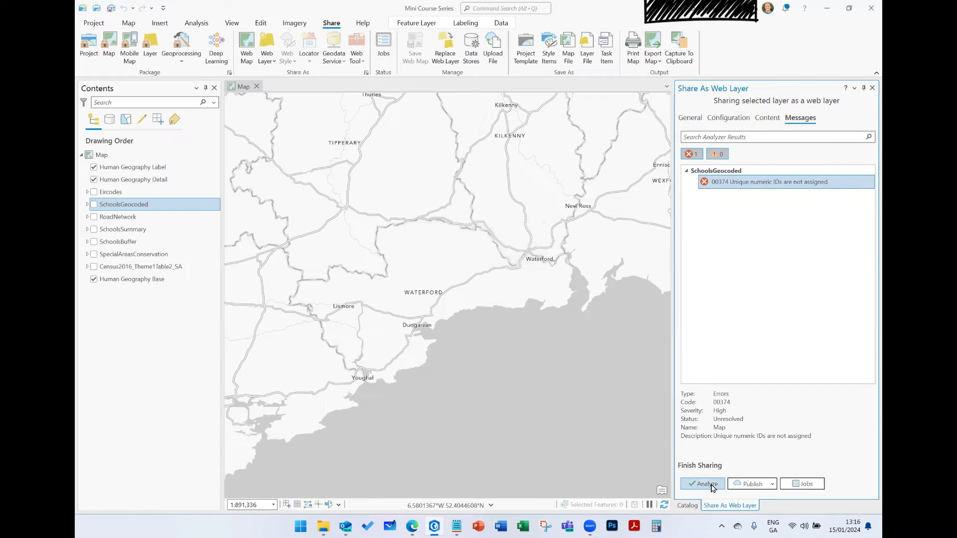
mouse_move(706, 483)
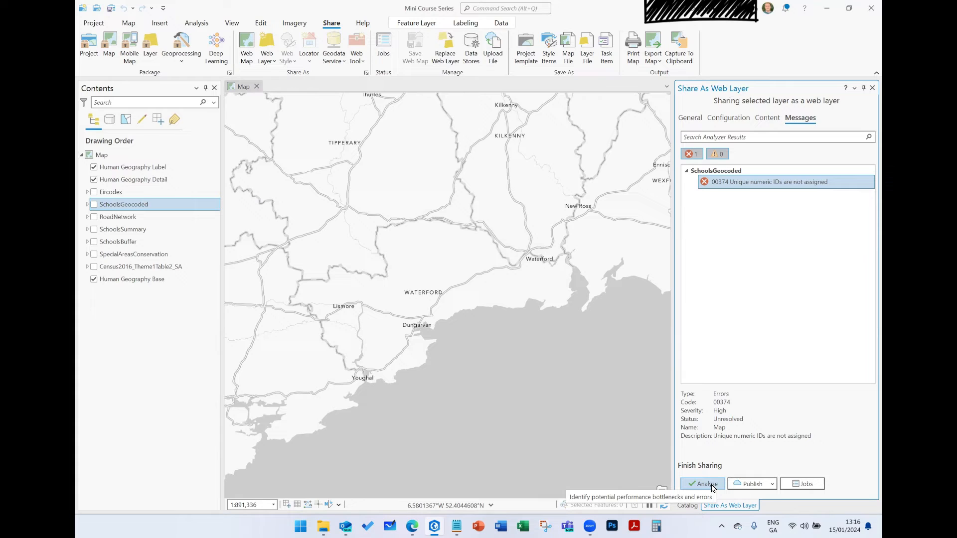
mouse_move(817, 307)
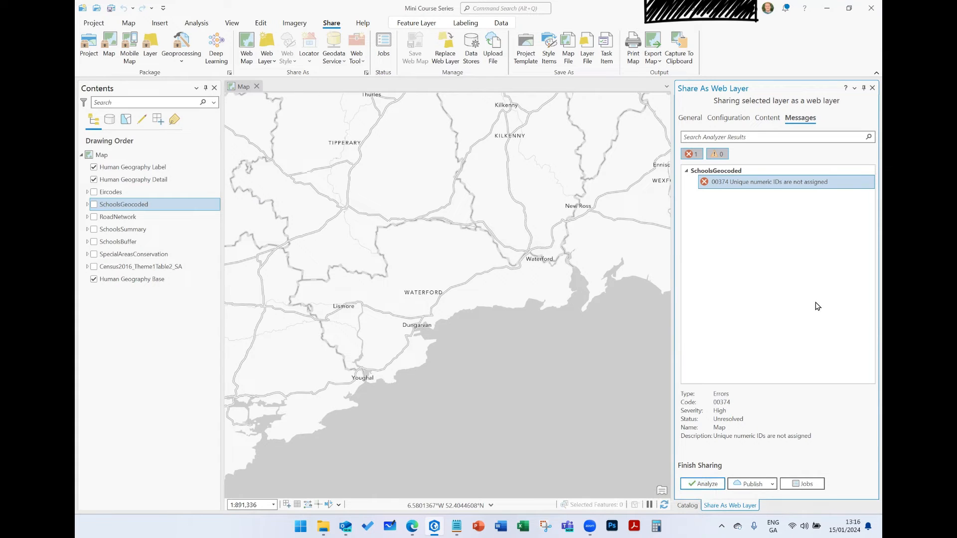
mouse_move(775, 216)
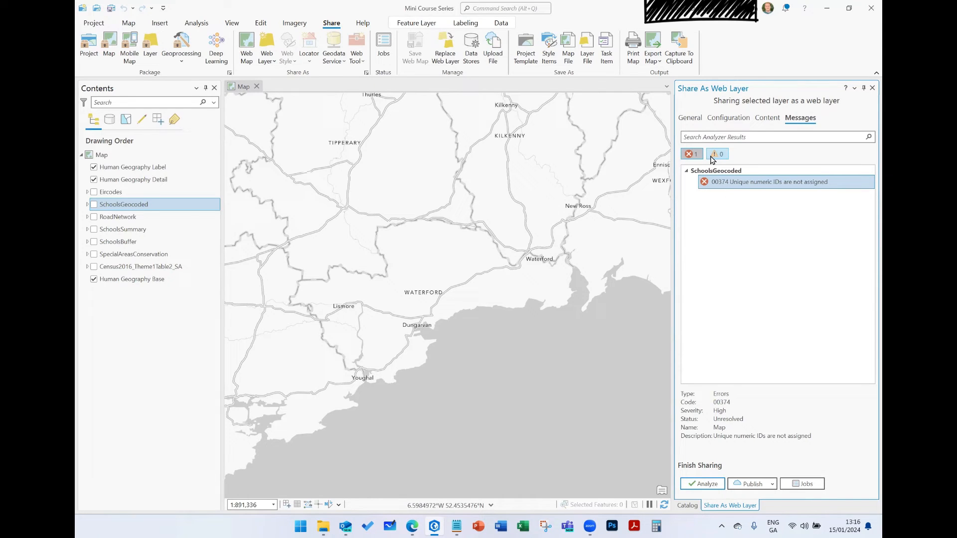
mouse_move(716, 153)
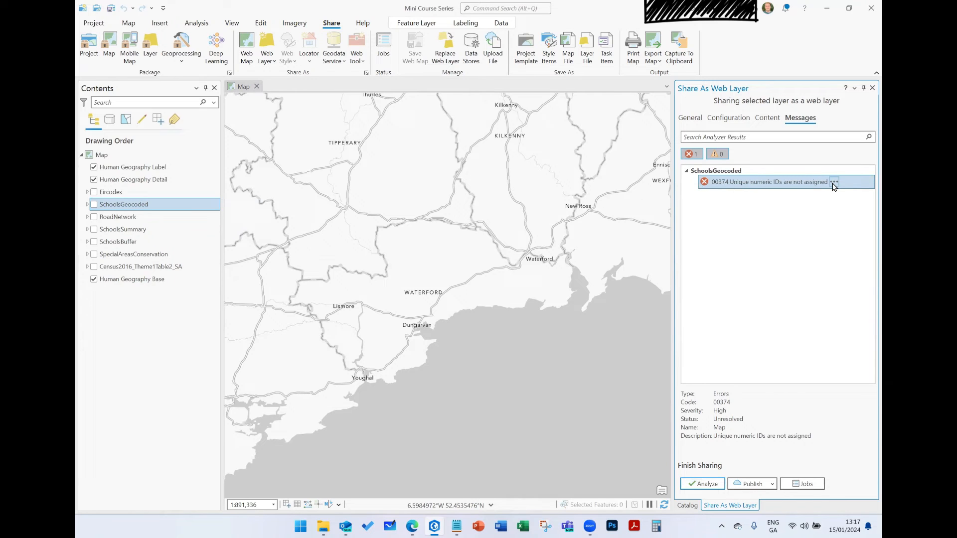
left_click(834, 182)
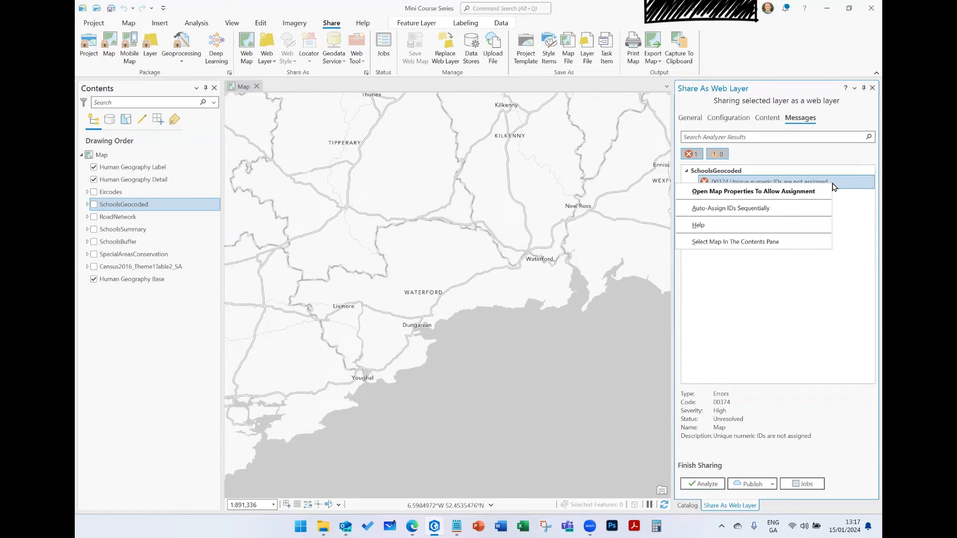
mouse_move(854, 138)
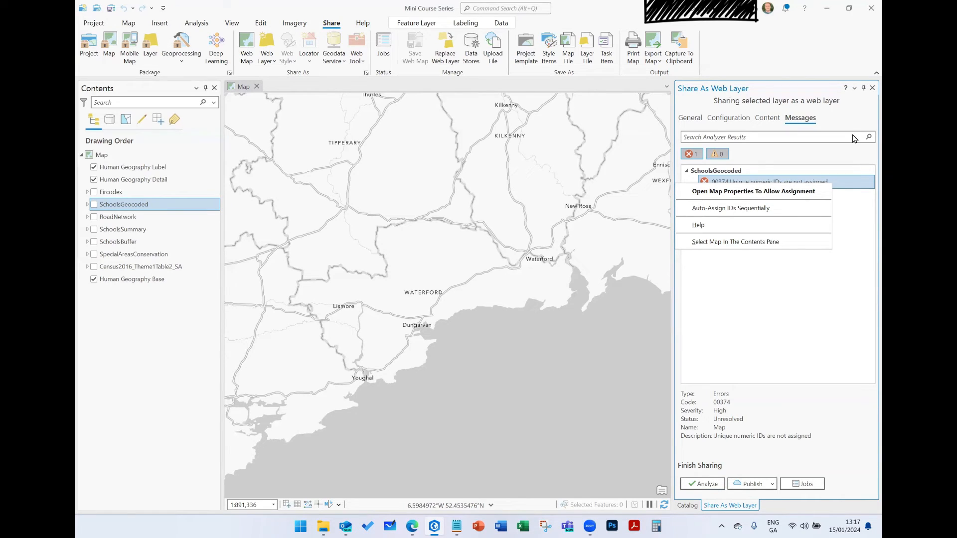
left_click(698, 225)
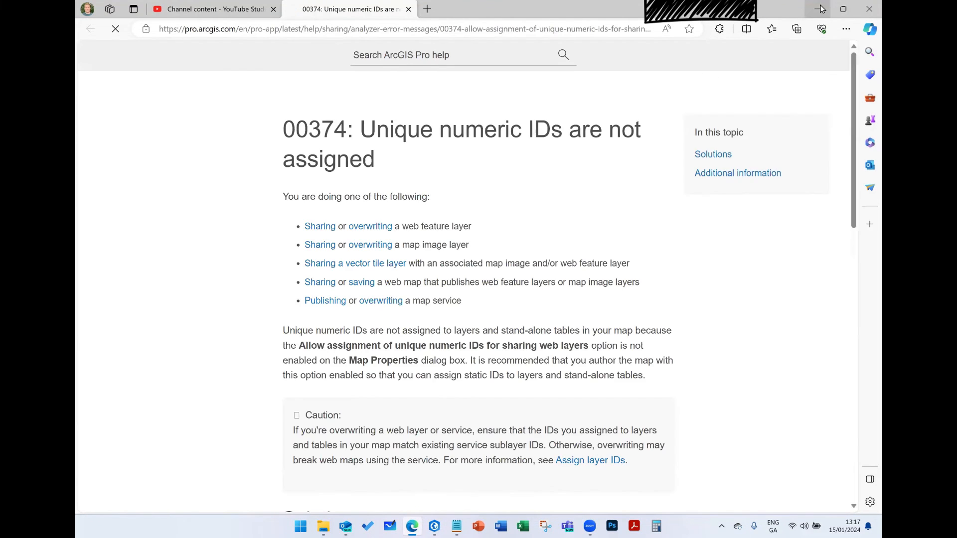
scroll("down", 3)
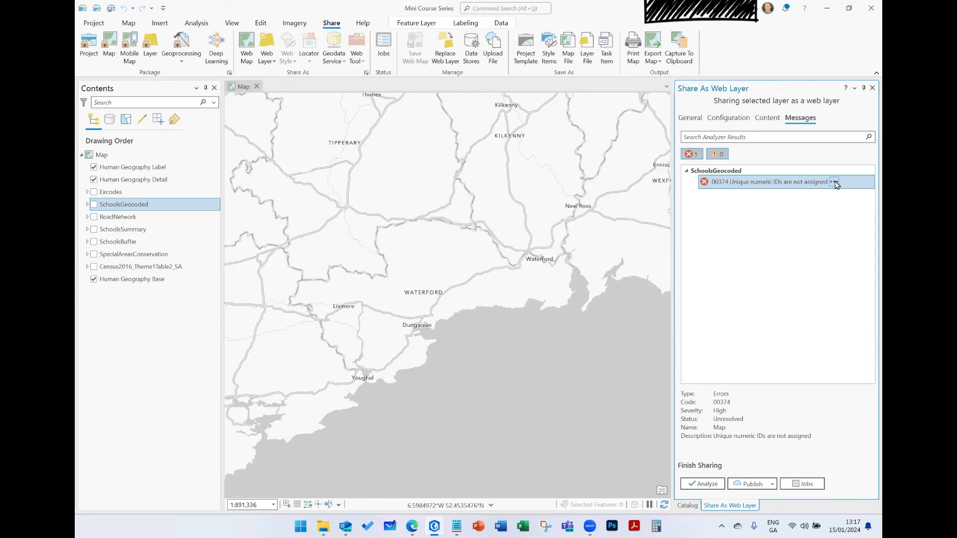
Step: Fix the ID error by enabling unique numeric ID assignment in Map Properties
left_click(835, 182)
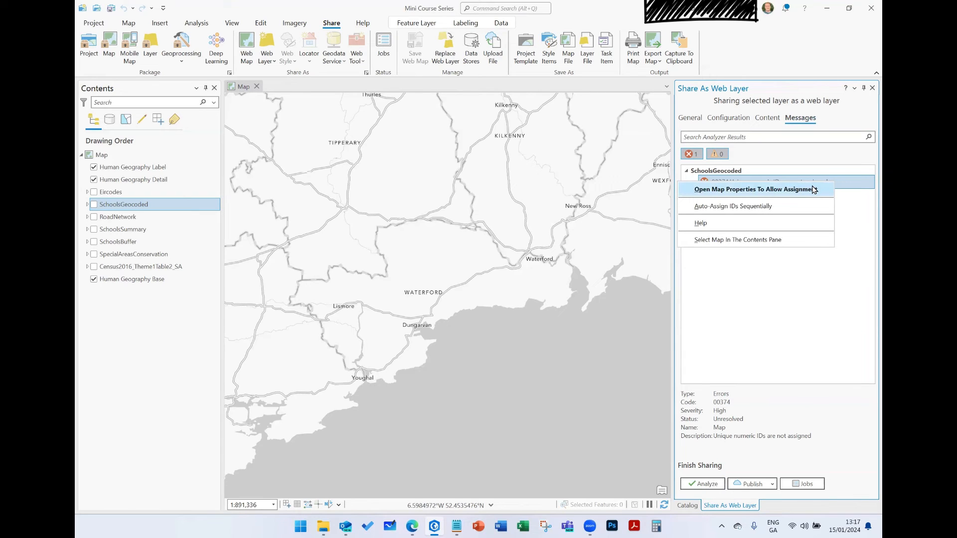
left_click(755, 189)
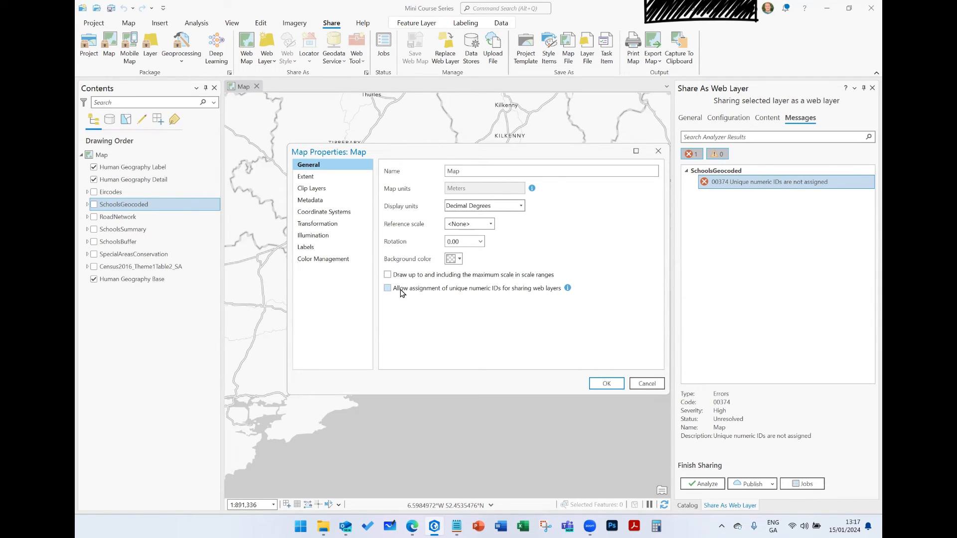
mouse_move(455, 294)
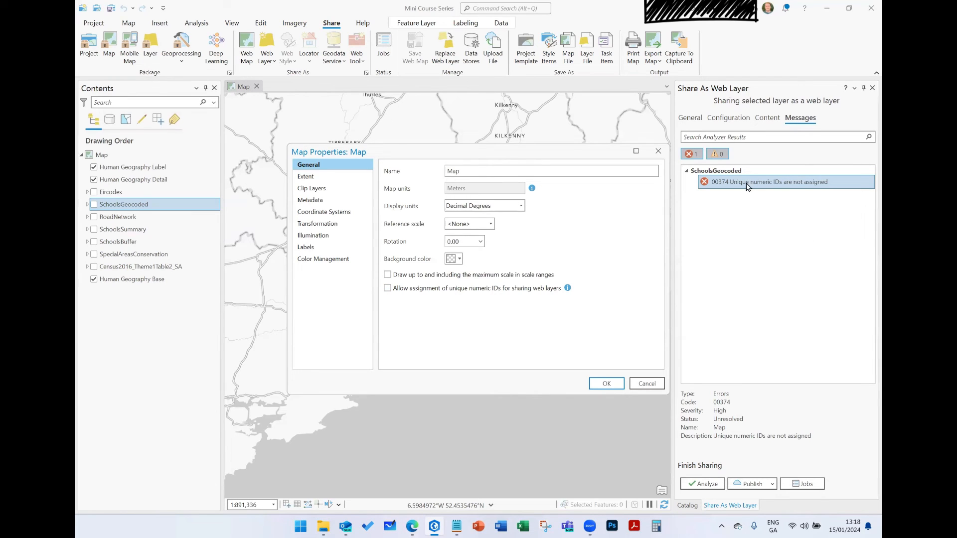
mouse_move(632, 280)
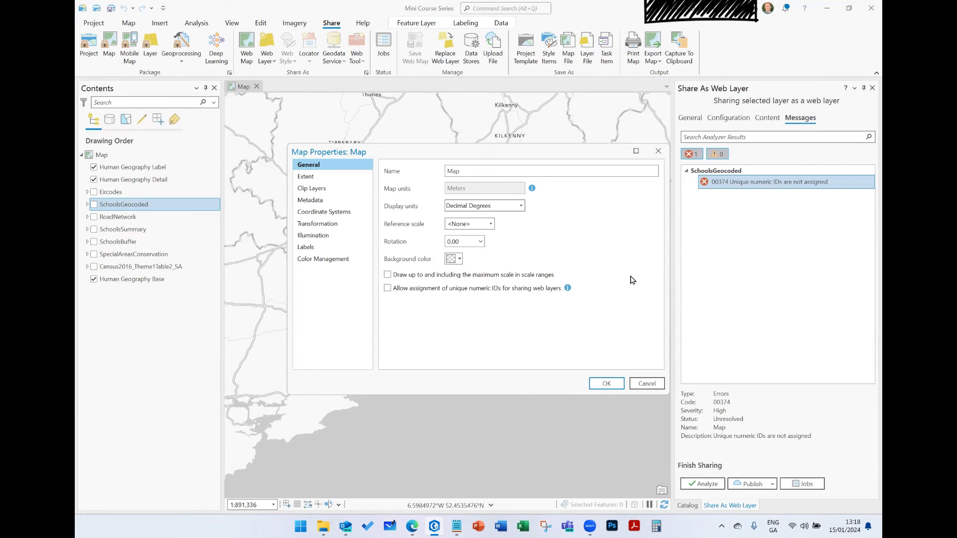
left_click(388, 288)
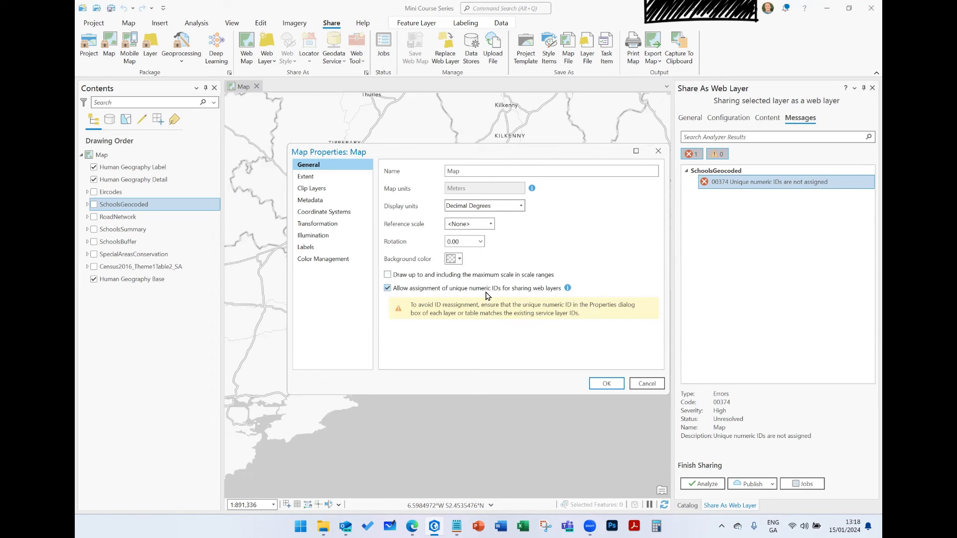
left_click(604, 383)
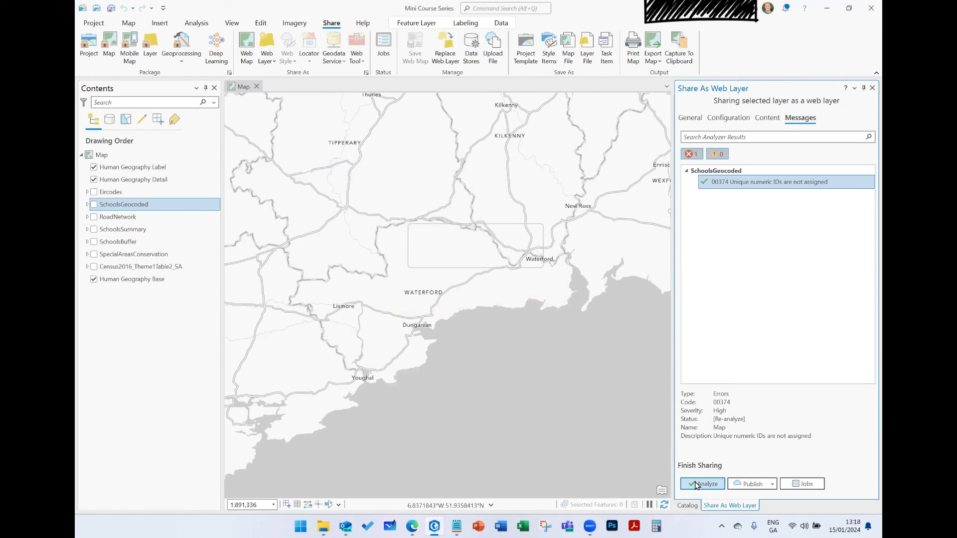
Step: Re-analyze the SchoolsGeocoded web layer and confirm no errors or warnings remain
left_click(701, 484)
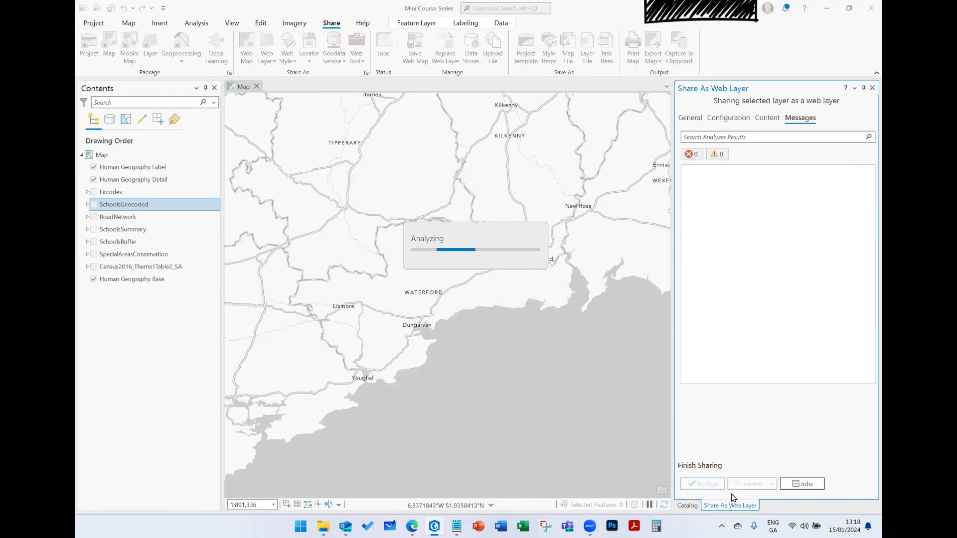
left_click(702, 483)
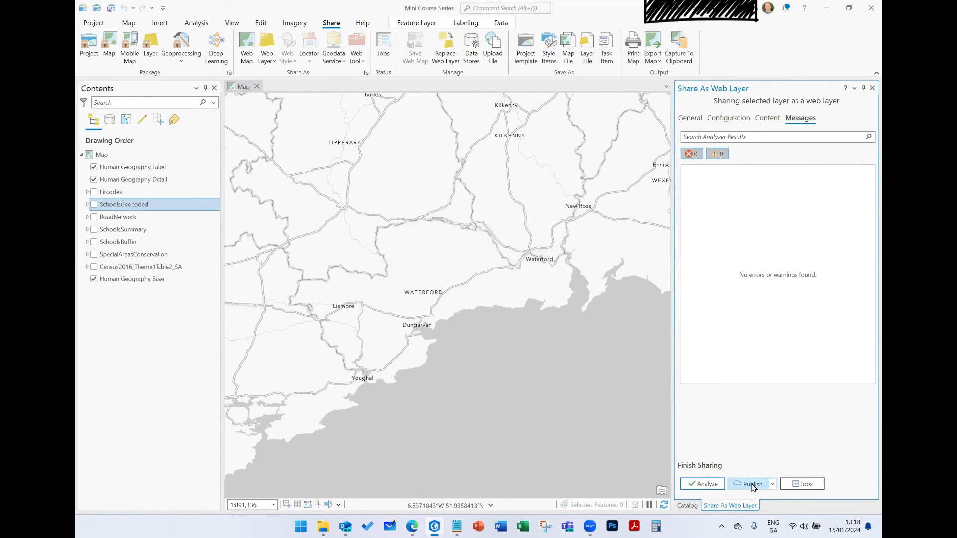
mouse_move(752, 483)
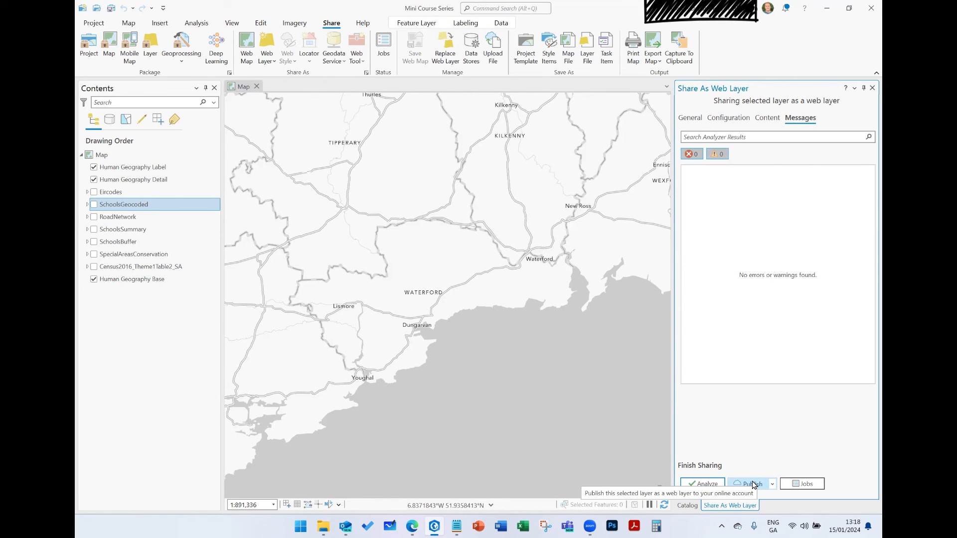
mouse_move(171, 259)
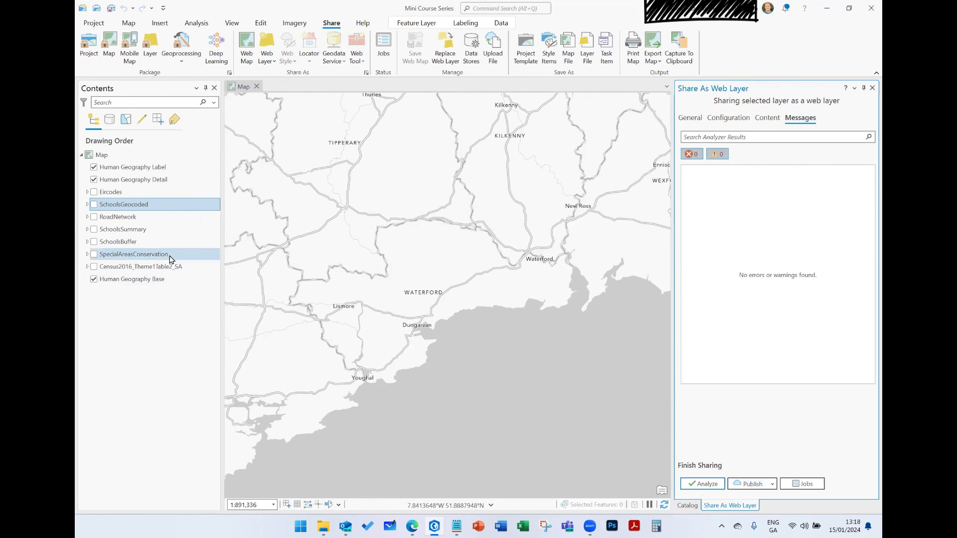
mouse_move(148, 415)
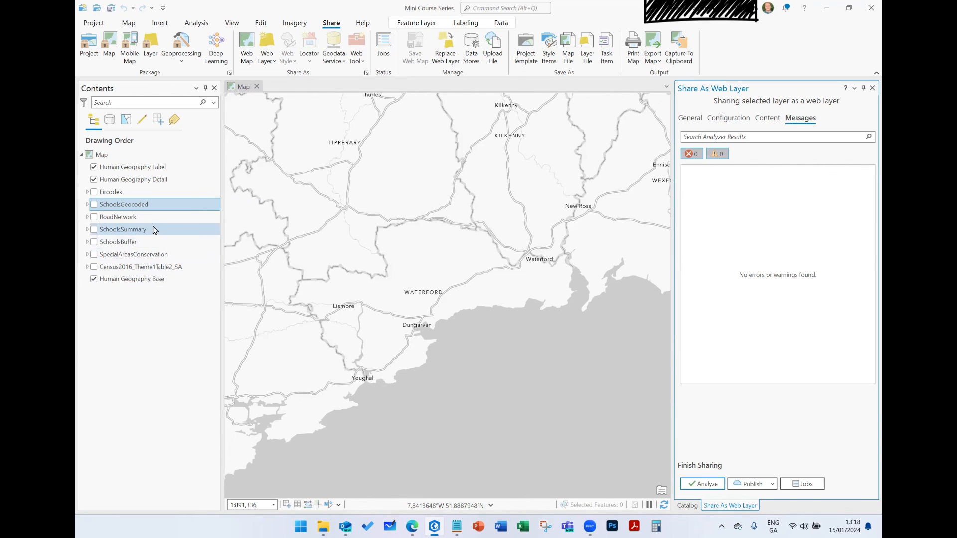
left_click(133, 254)
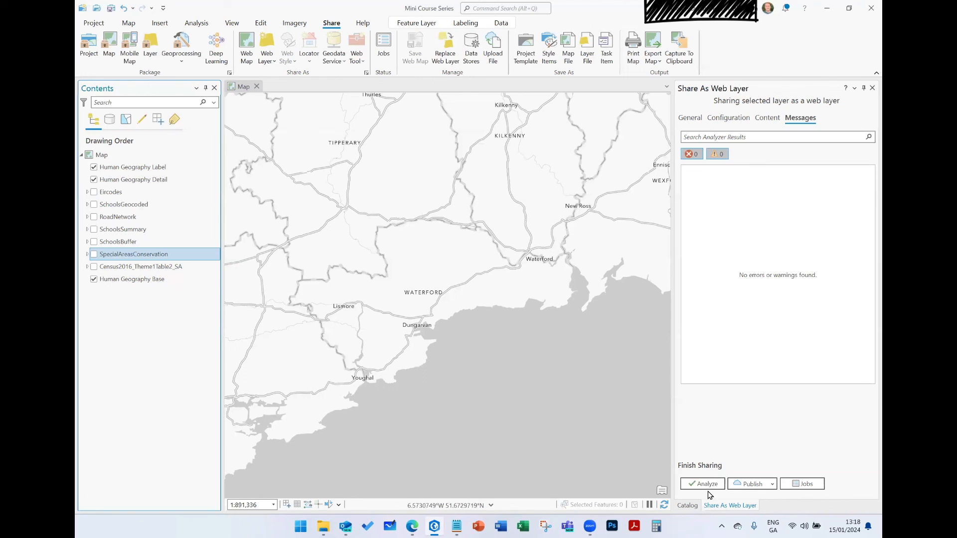
mouse_move(707, 483)
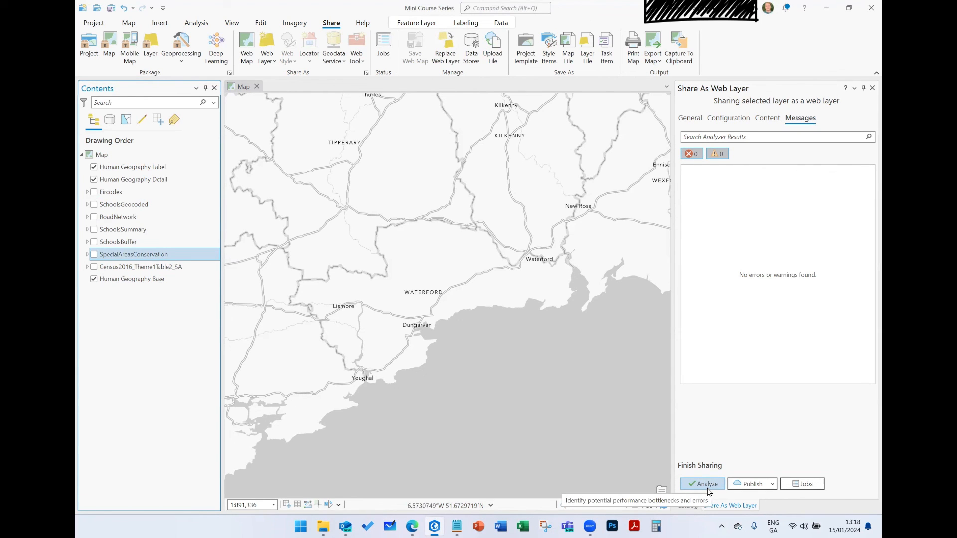
mouse_move(752, 483)
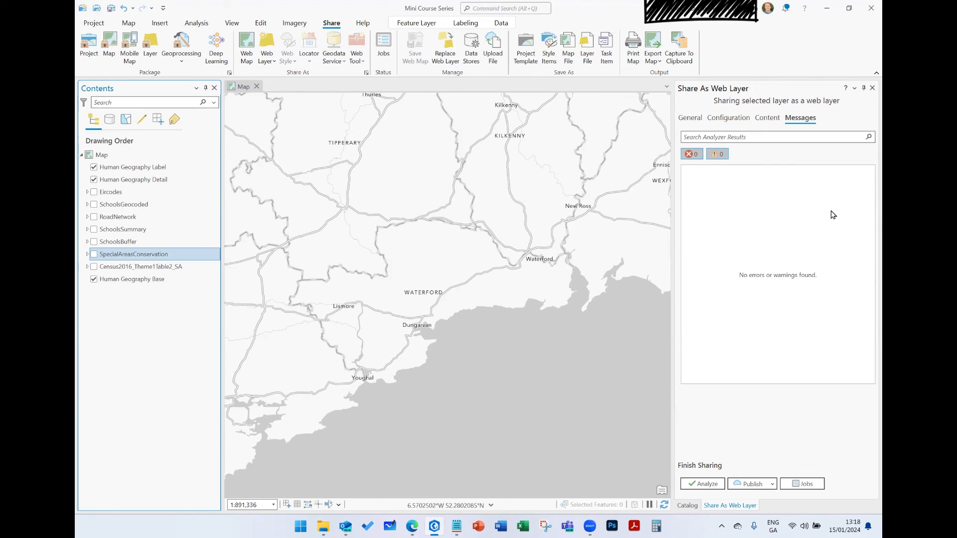
mouse_move(786, 360)
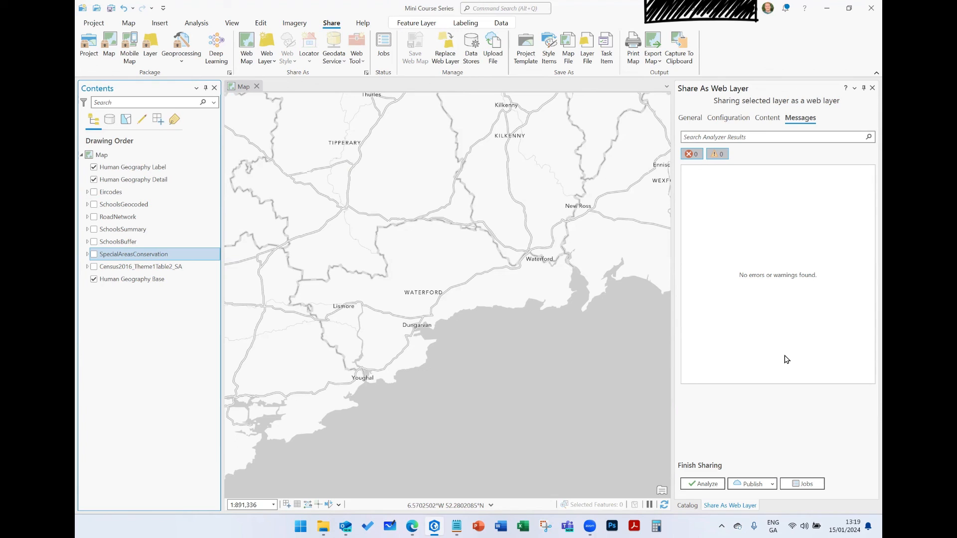
mouse_move(536, 489)
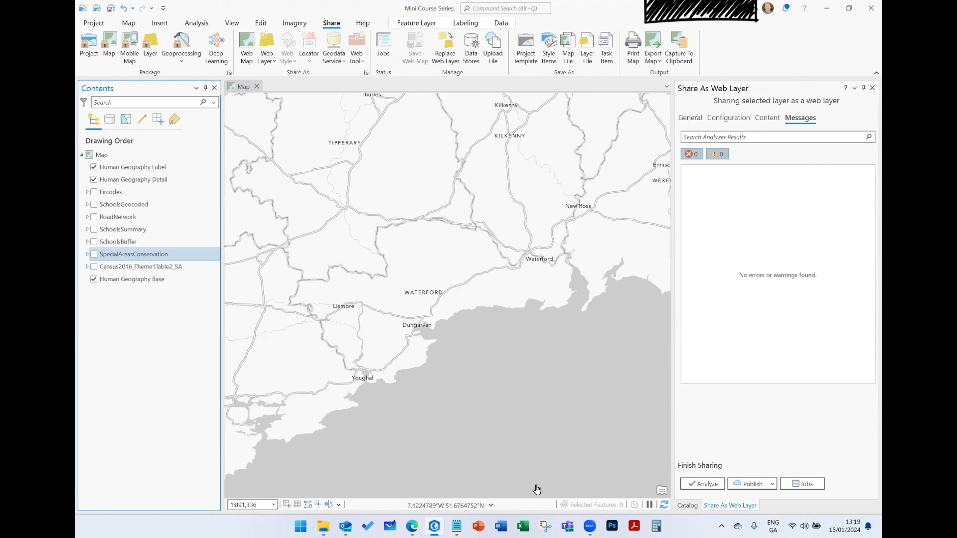
mouse_move(749, 483)
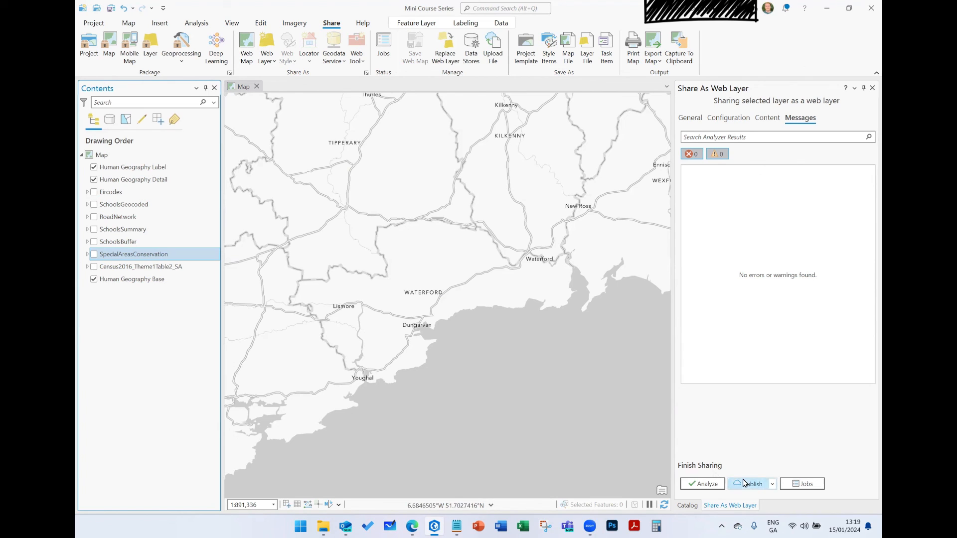
mouse_move(560, 499)
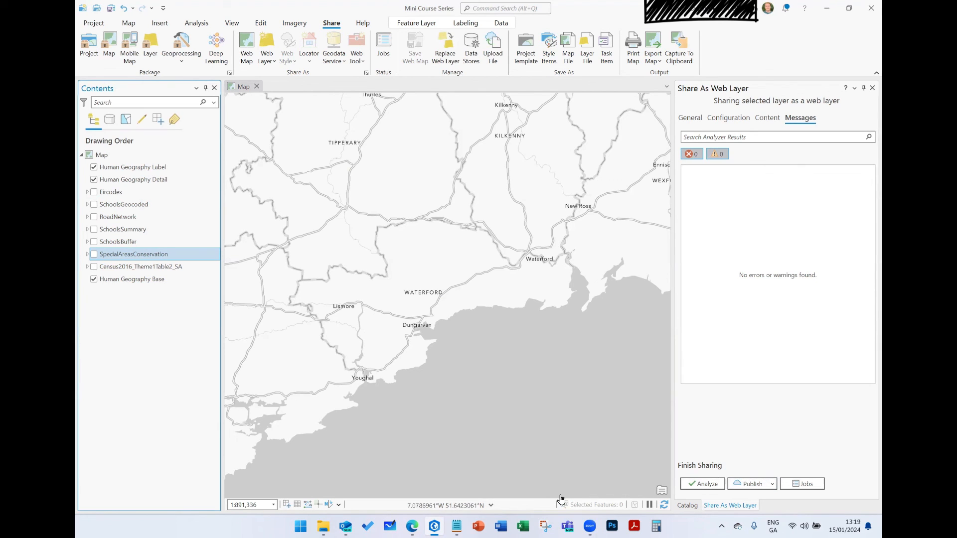